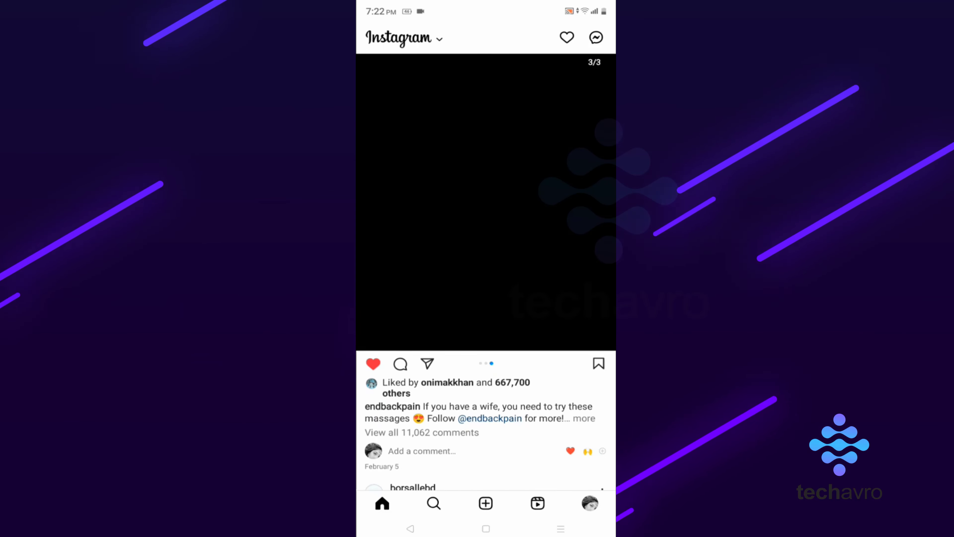
# Start a chat with borsallebd from its sponsored cheesecake post in the feed.
pyautogui.scroll(-3)
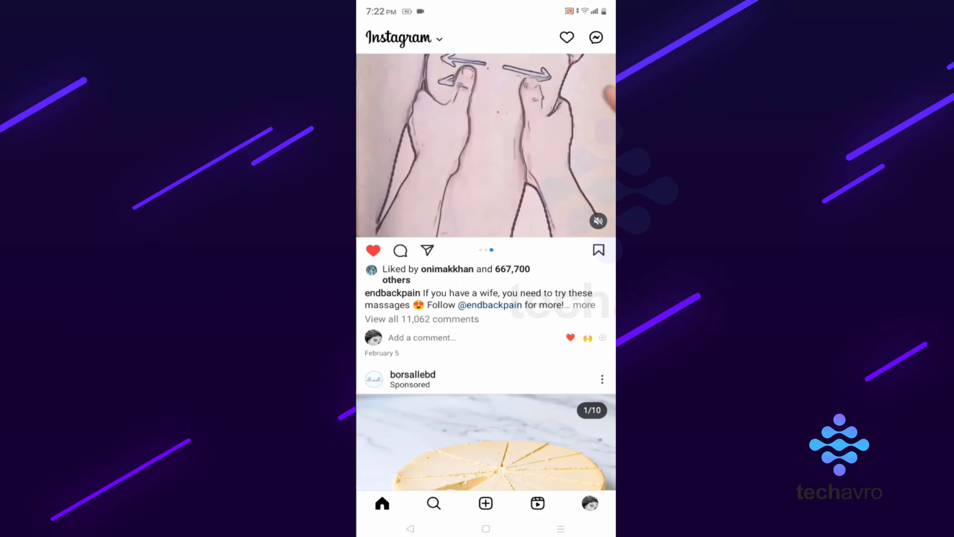
pyautogui.click(413, 375)
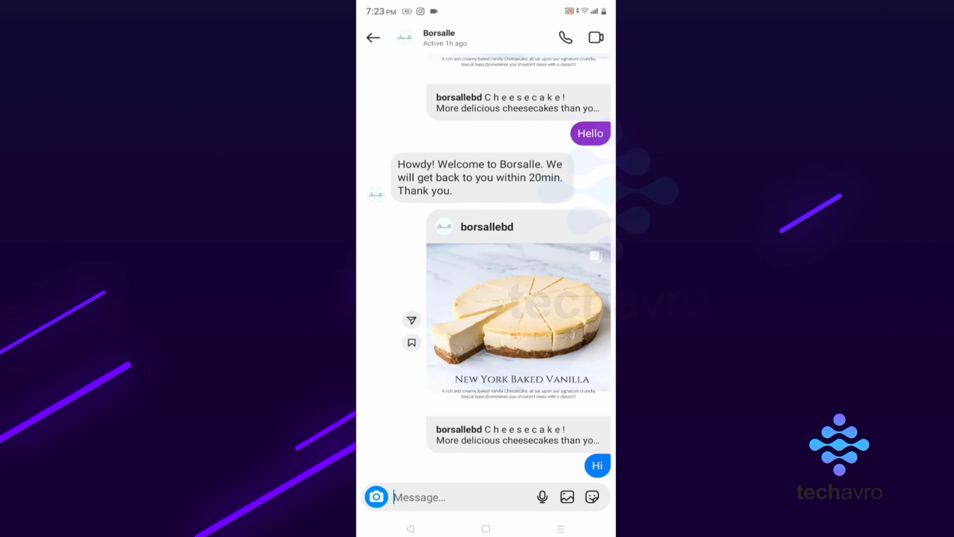
pyautogui.scroll(-3)
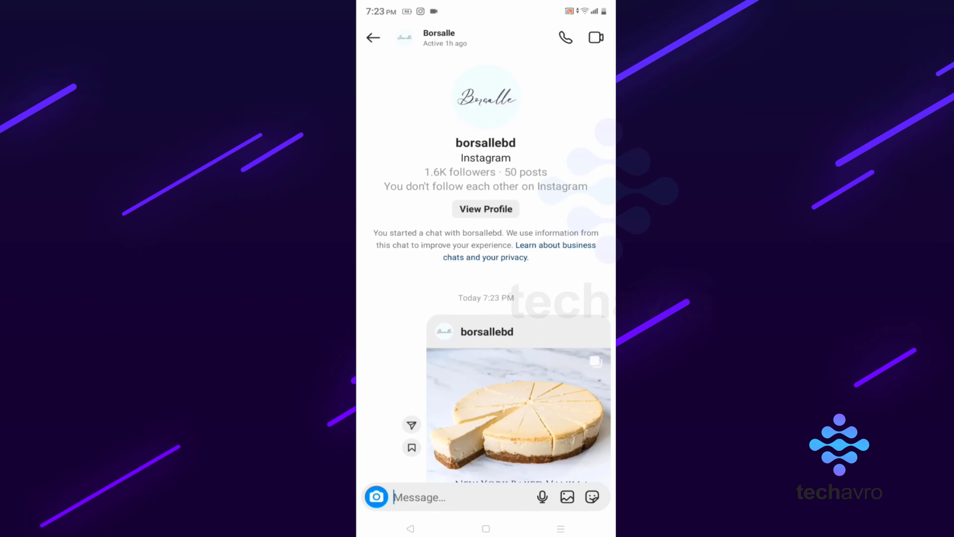
pyautogui.click(373, 37)
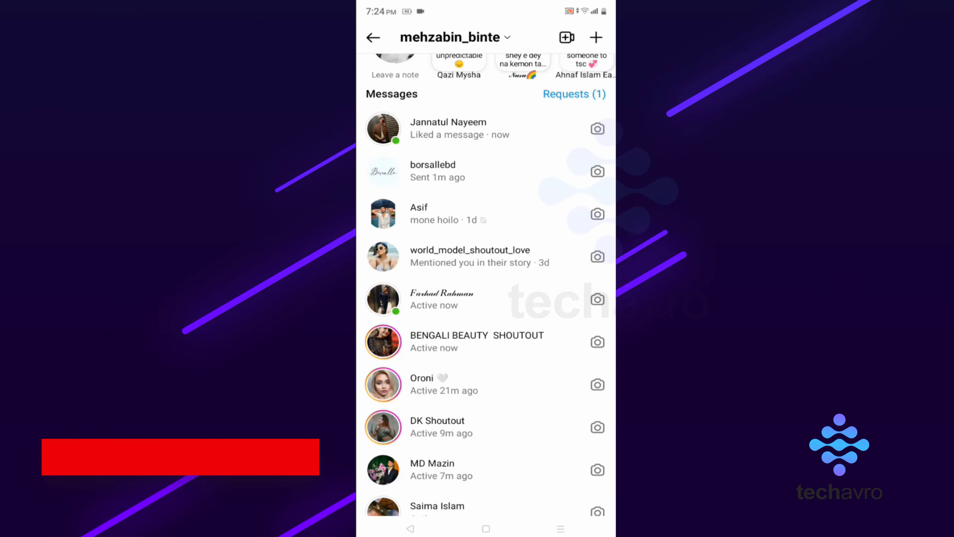
pyautogui.click(192, 461)
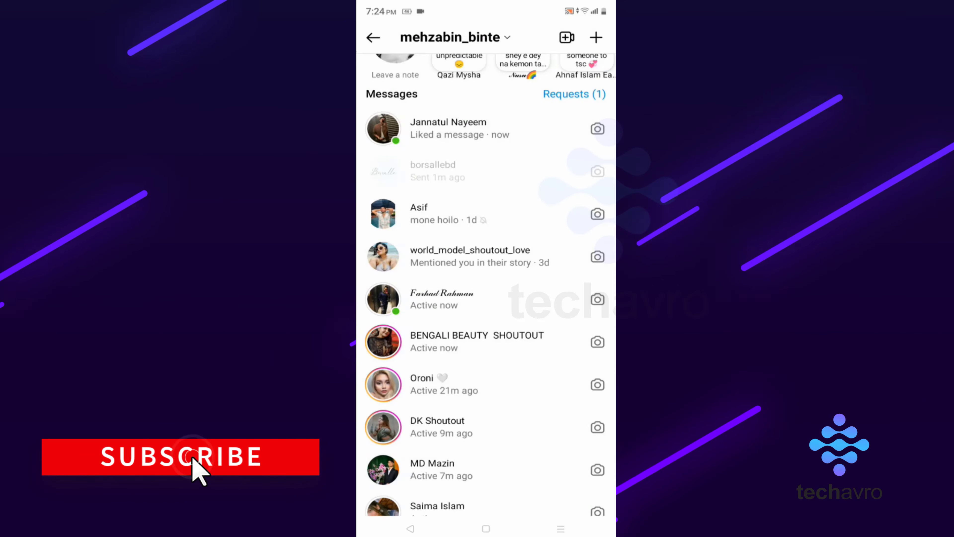
pyautogui.click(377, 38)
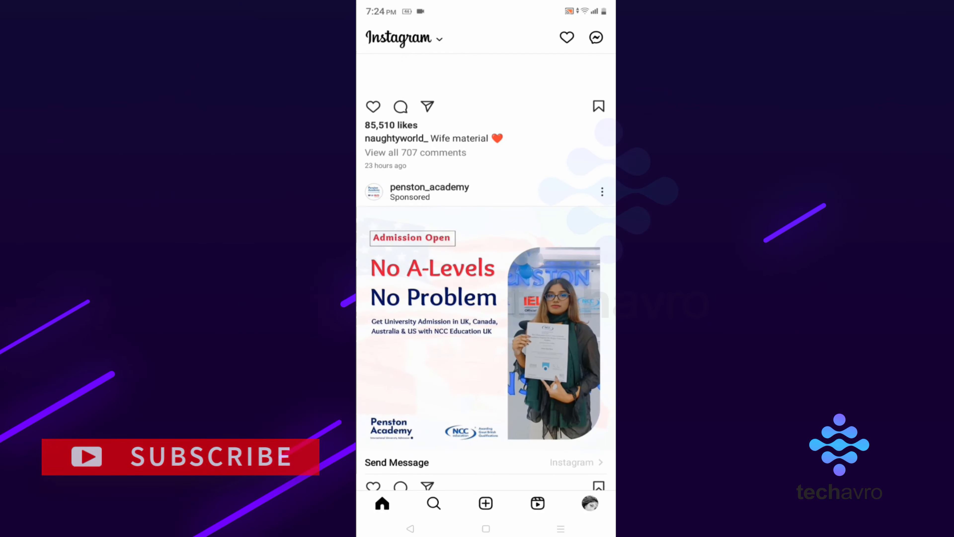
pyautogui.scroll(-3)
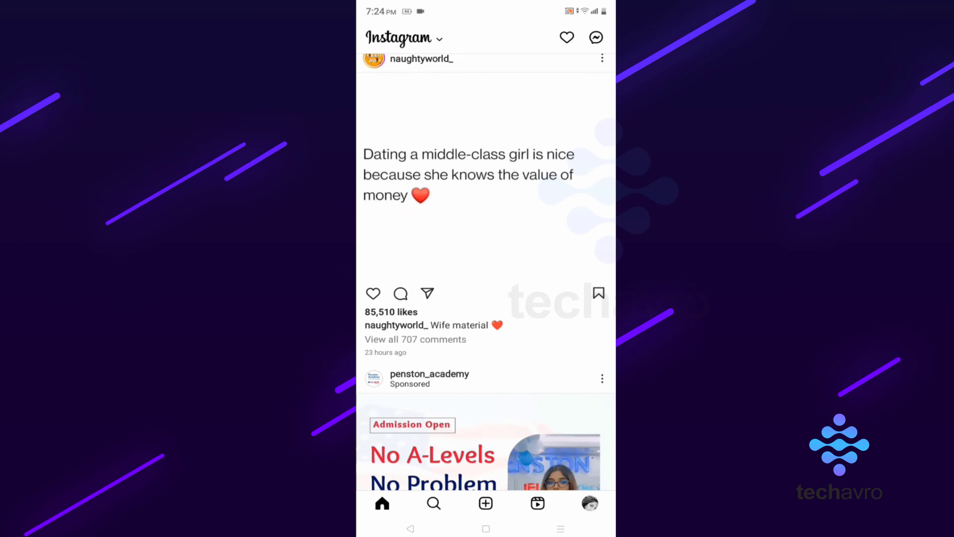